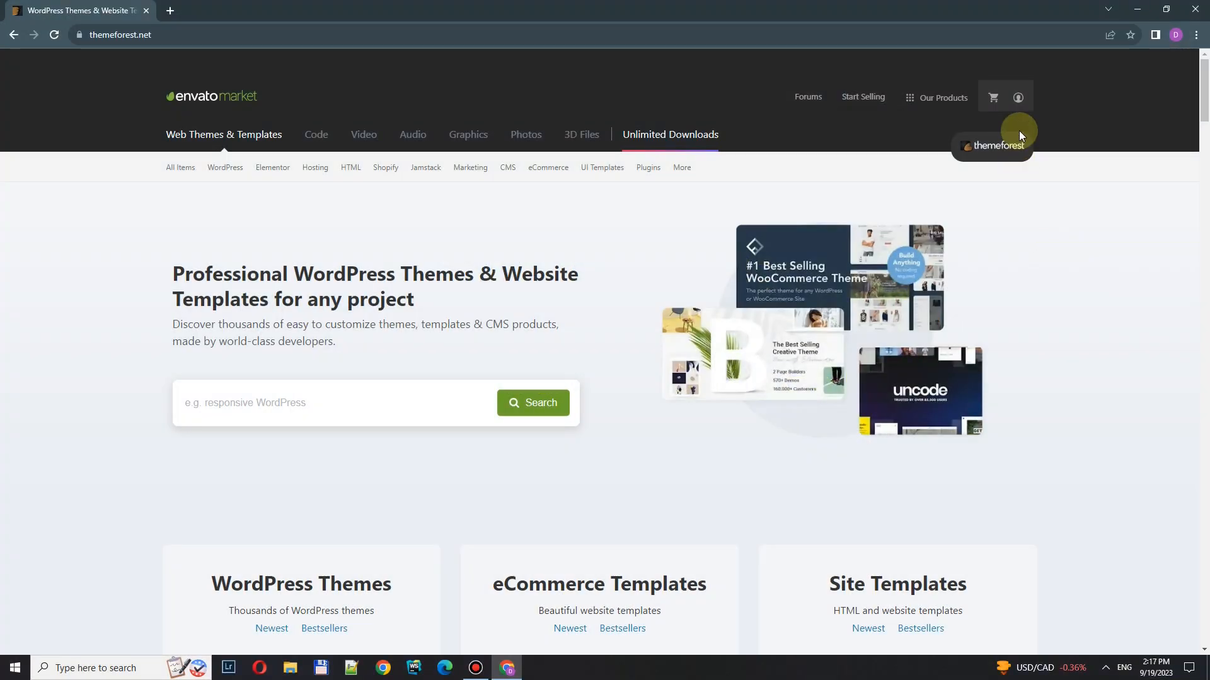
- From the account's Downloads page, download 'All files & documentation' for the Lumia theme
left_click(1018, 95)
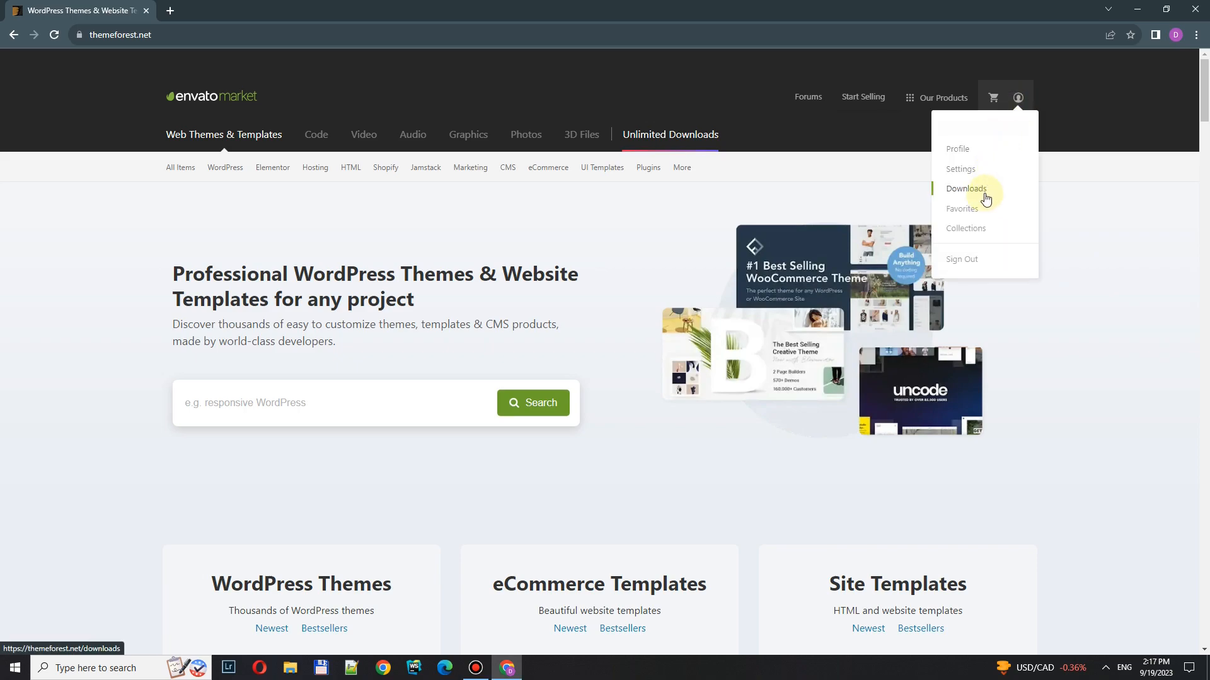
left_click(967, 189)
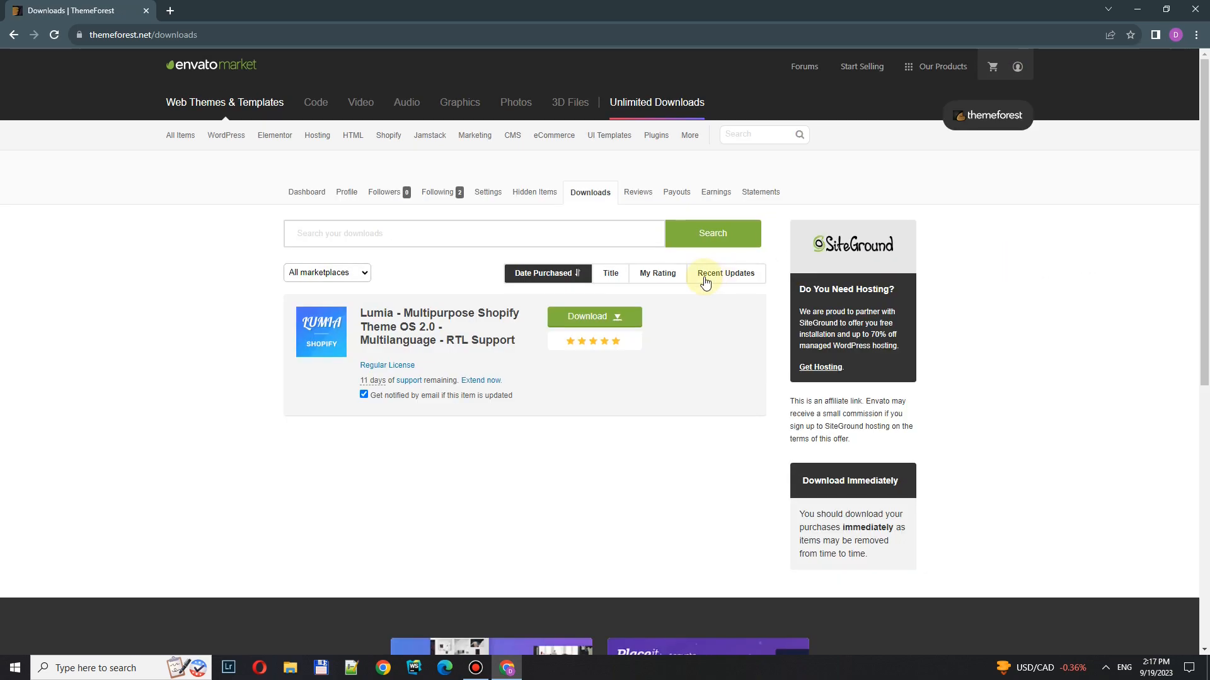
left_click(594, 316)
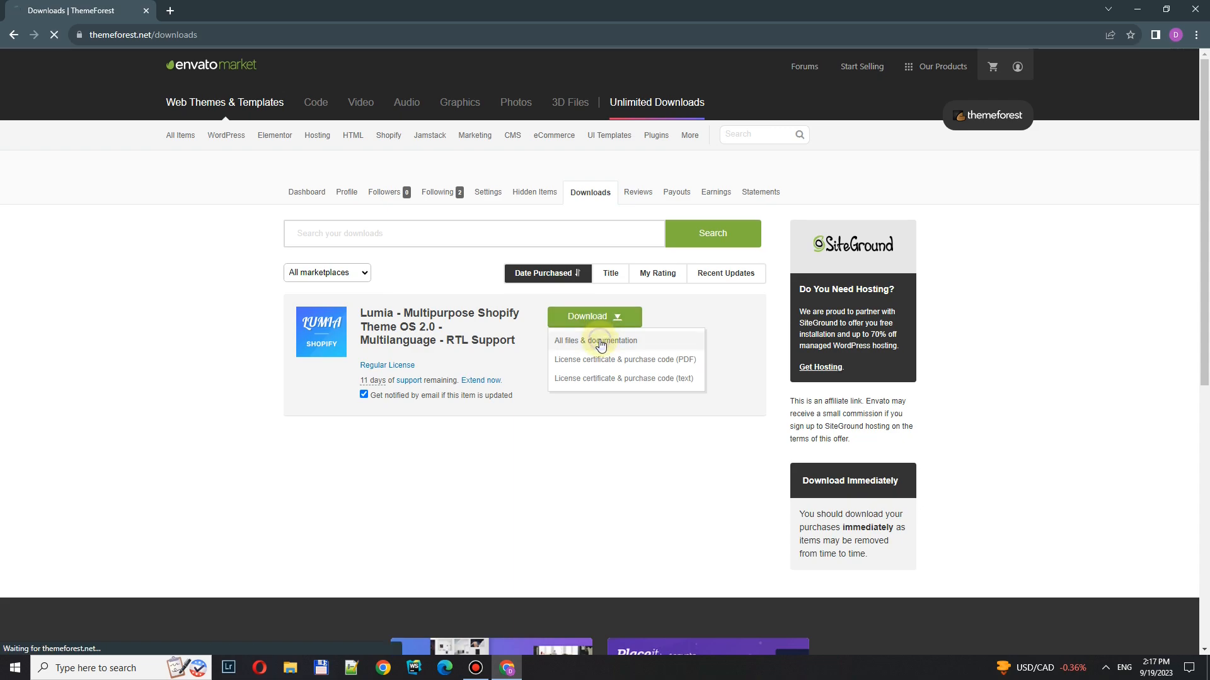
left_click(600, 340)
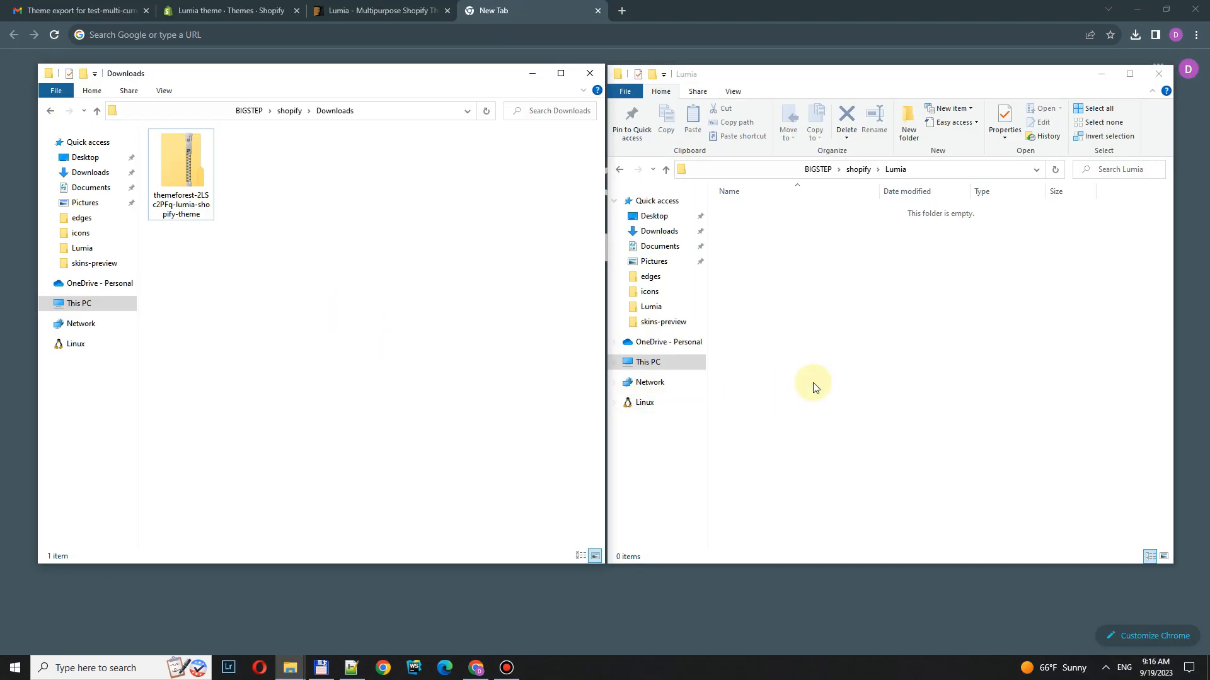
mouse_move(910, 136)
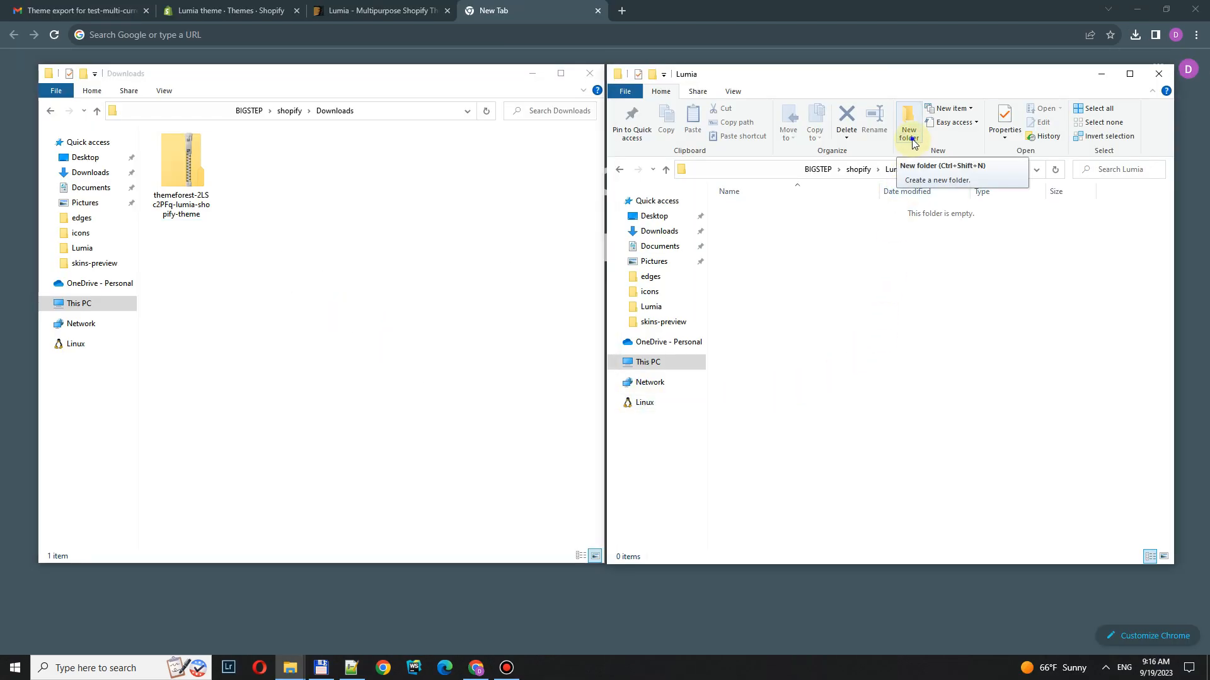
- Create a latest-version folder inside Lumia and go into it
left_click(907, 119)
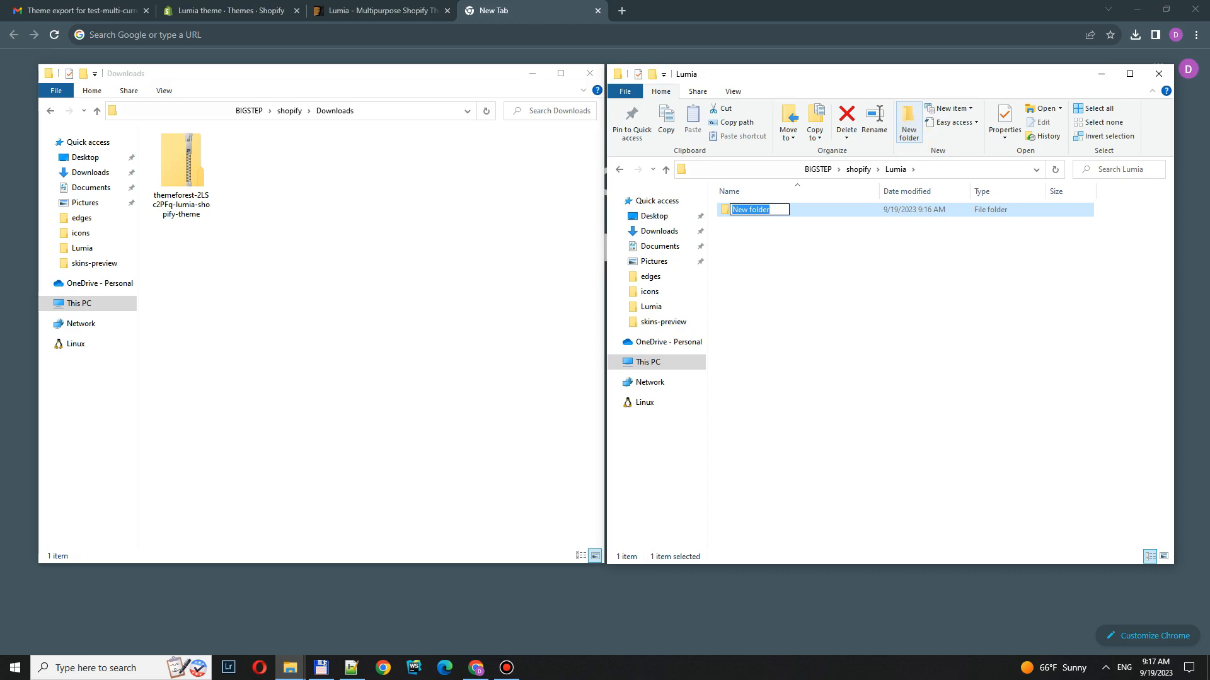
type("latest-version")
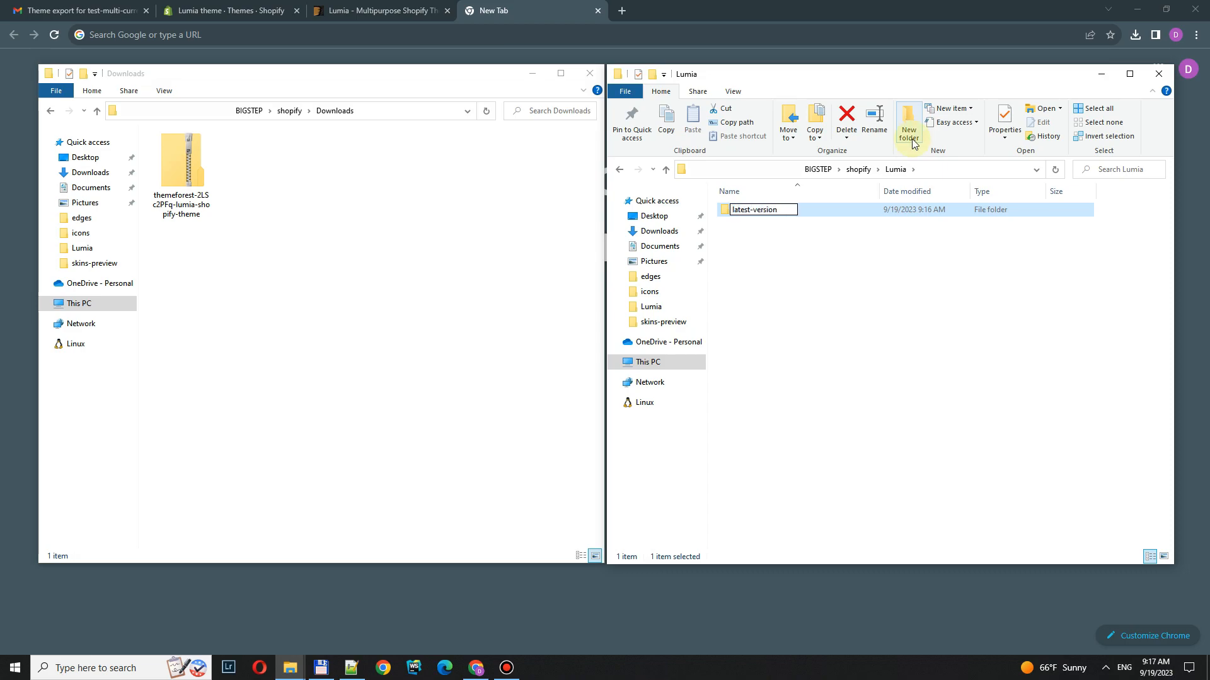
double_click(757, 209)
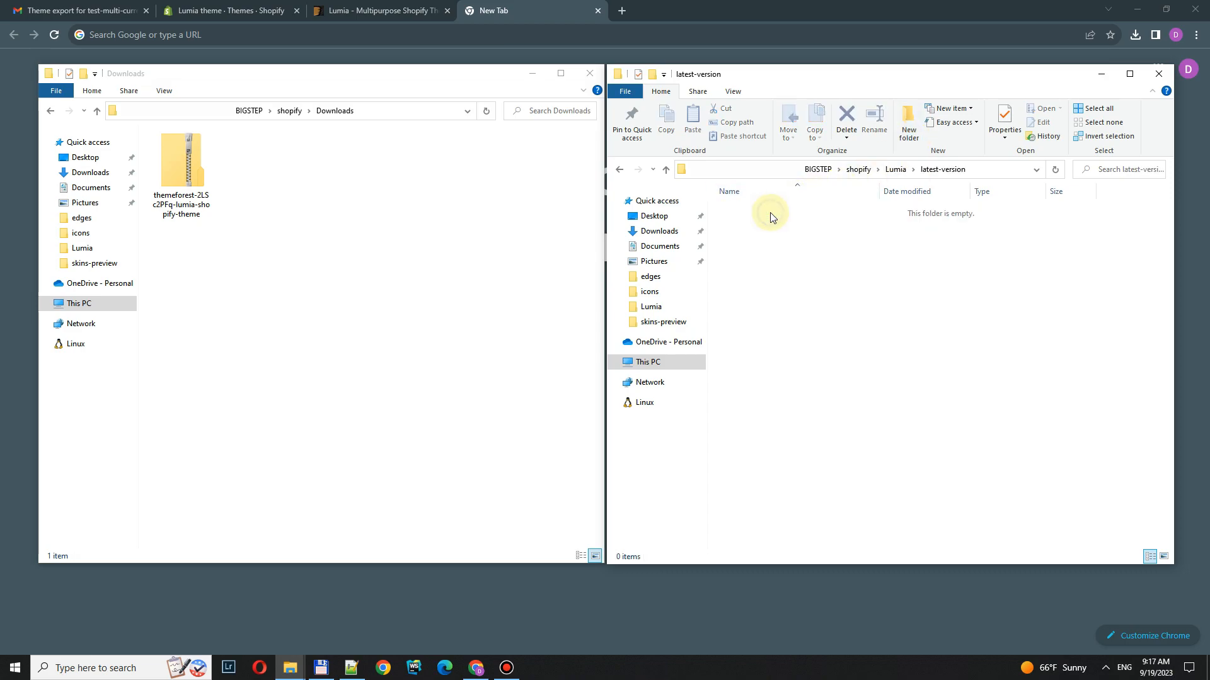
- In the ThemeForest zip, enter upload-me-to-shopify-platform-lumia-2.1.6 and select all its theme folders
double_click(181, 154)
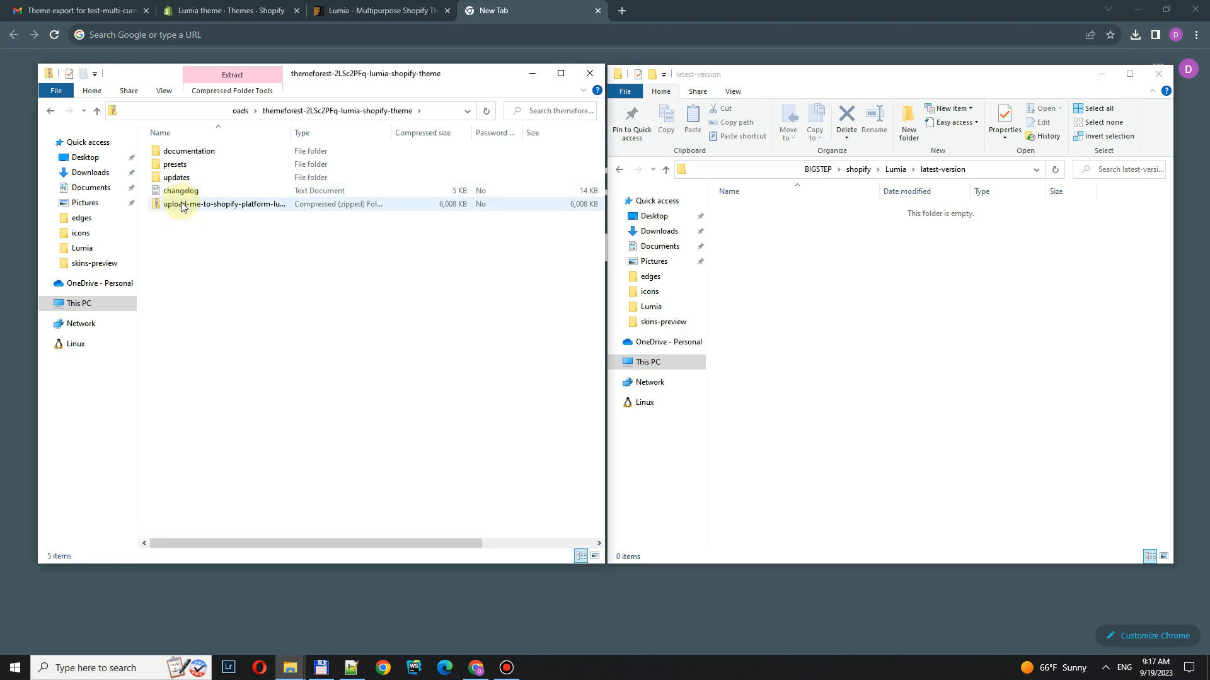
double_click(189, 204)
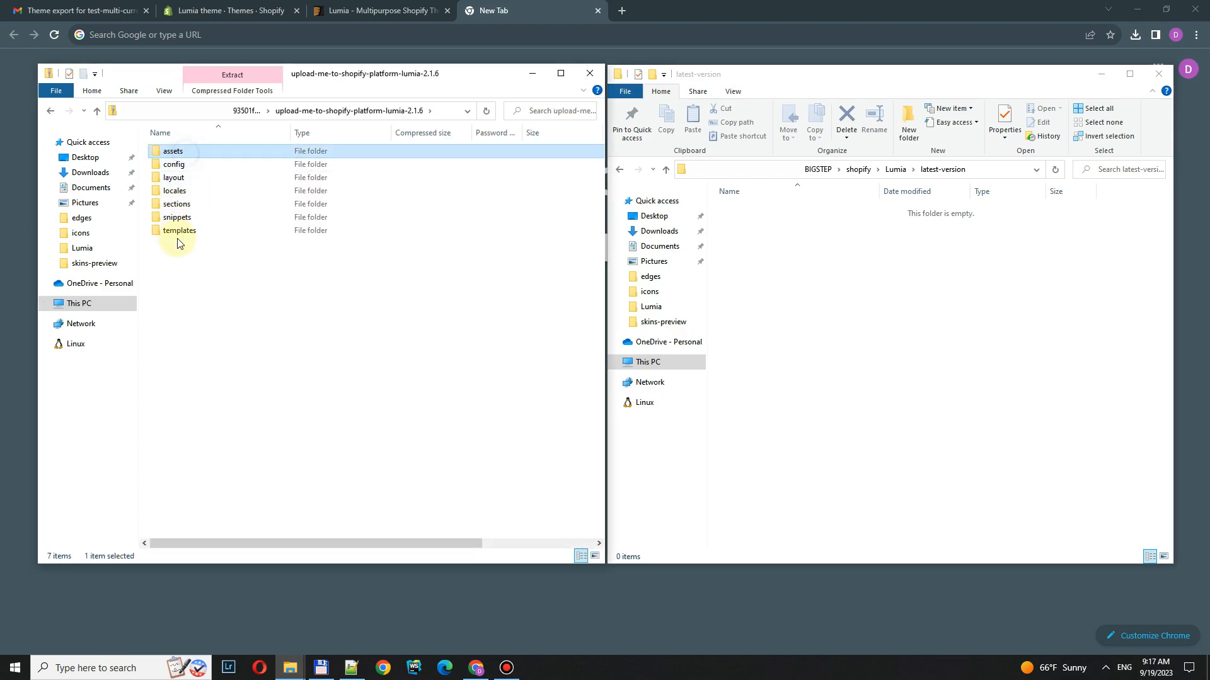
key("ctrl+a")
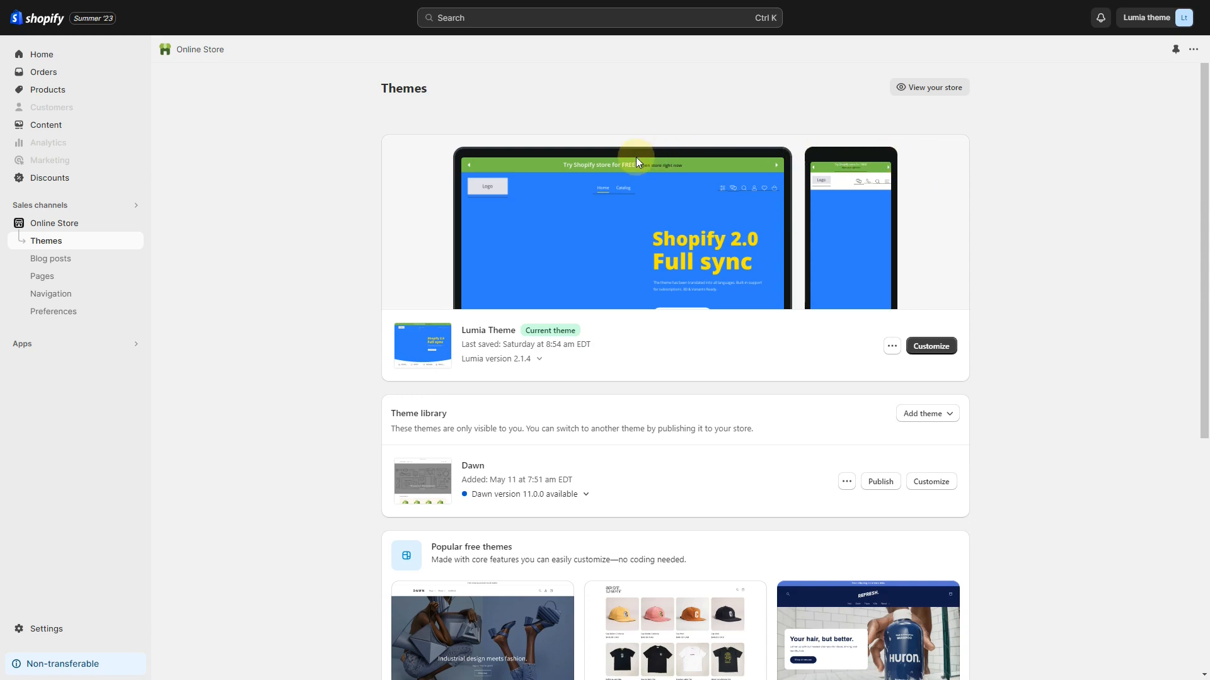
- Have Shopify email the current Lumia Theme files and download the export from the email link
left_click(892, 346)
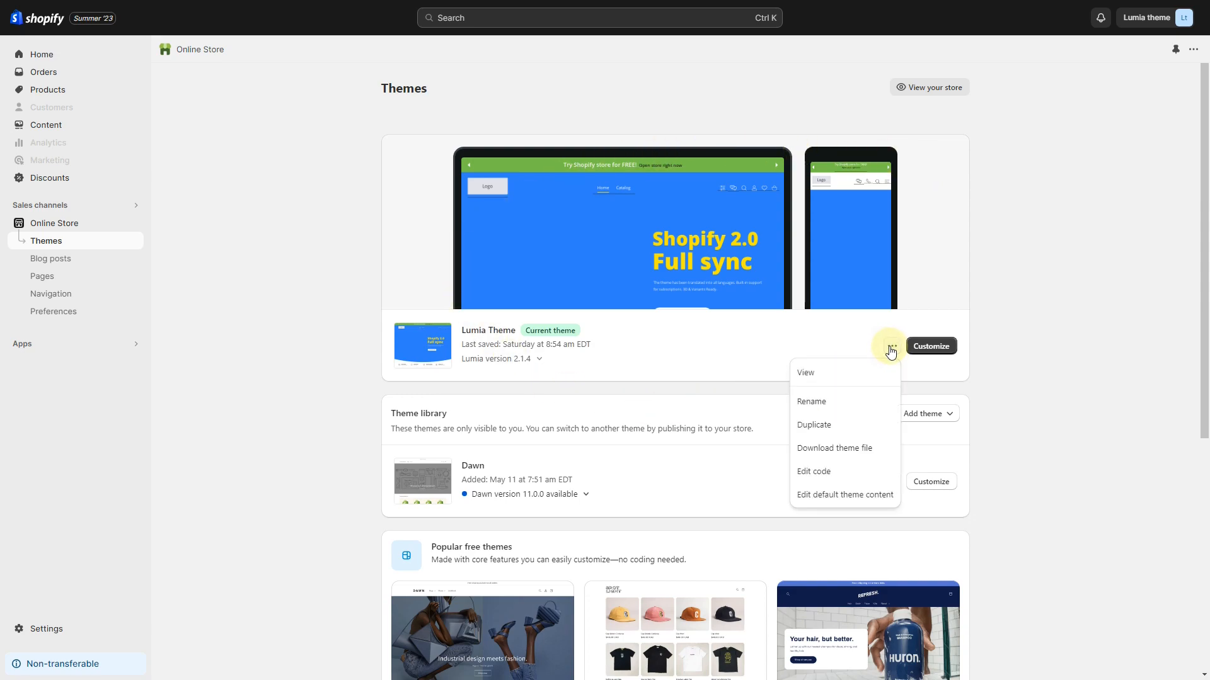
left_click(834, 449)
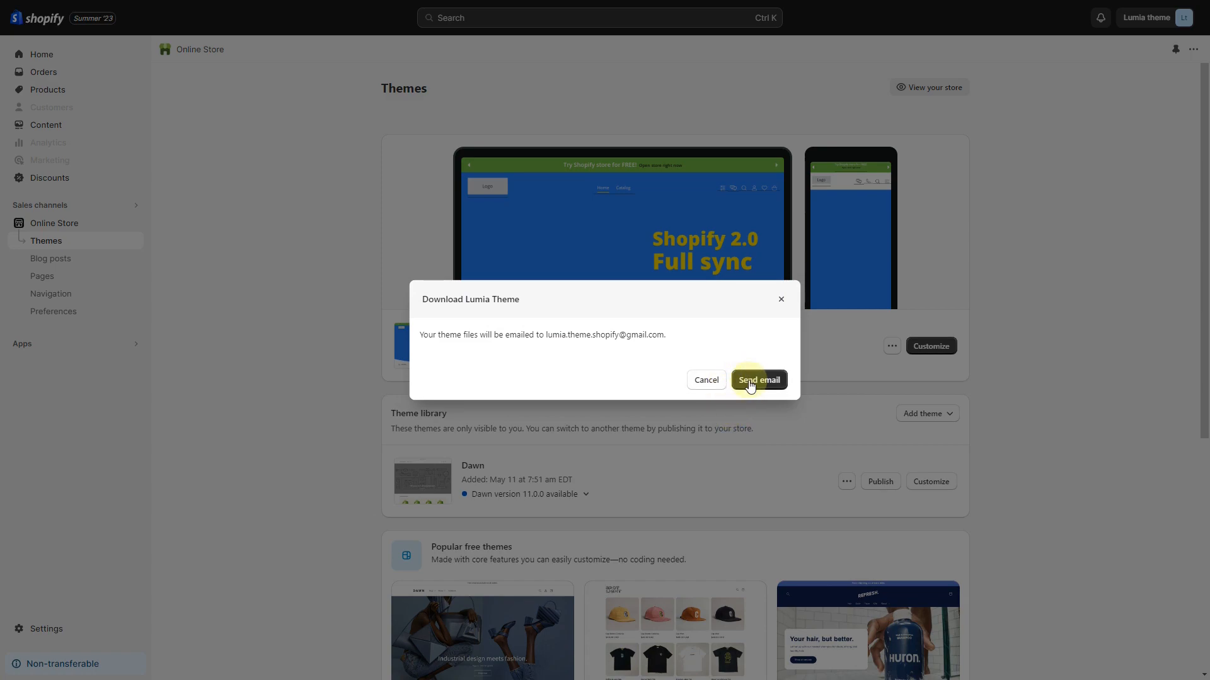
left_click(758, 380)
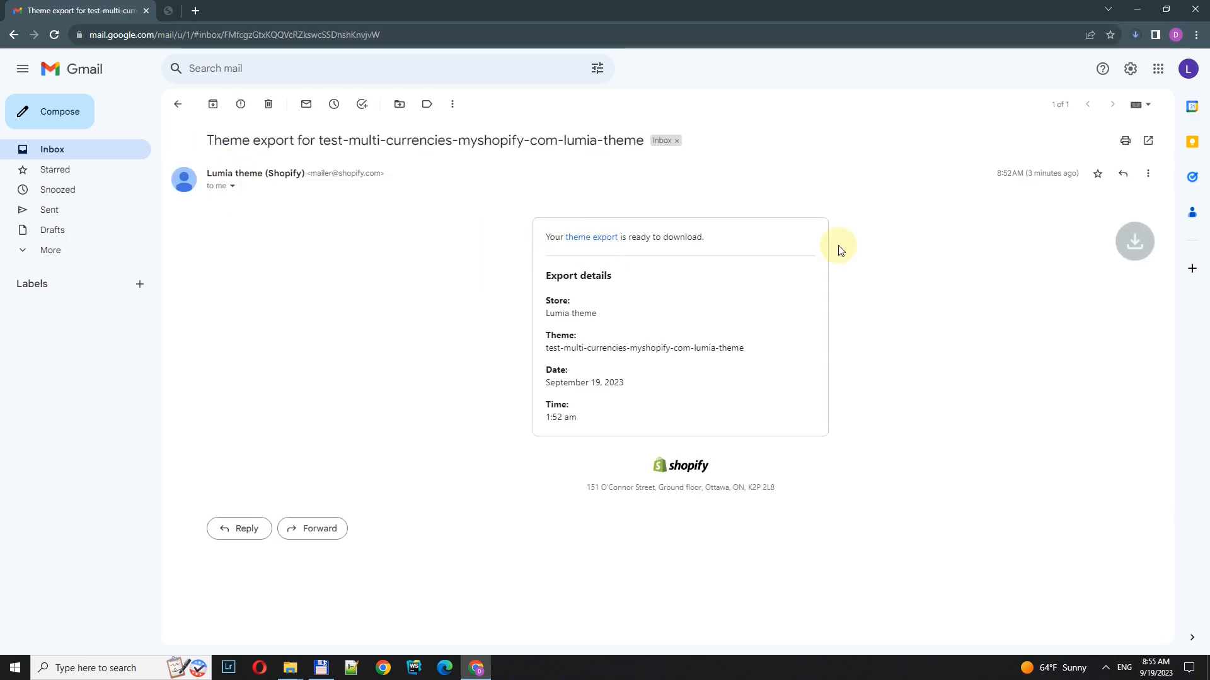
left_click(1134, 241)
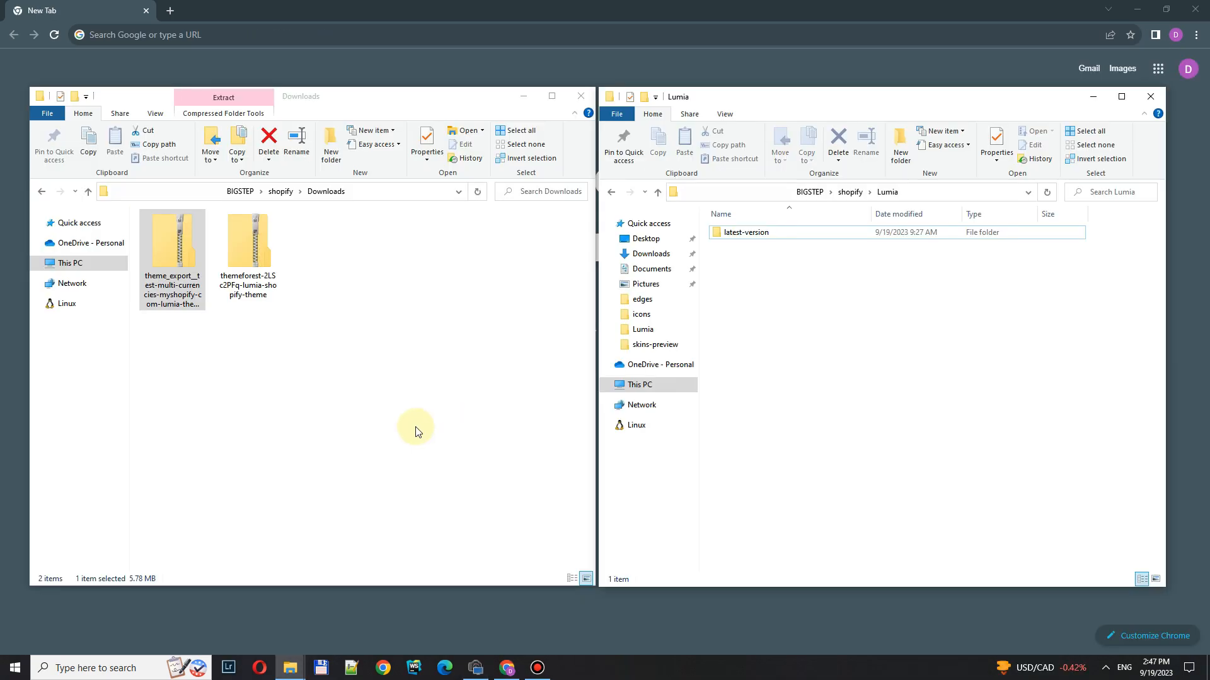
- Copy the theme_export templates into latest-version, replacing existing files, and enter its config folder
left_click(172, 259)
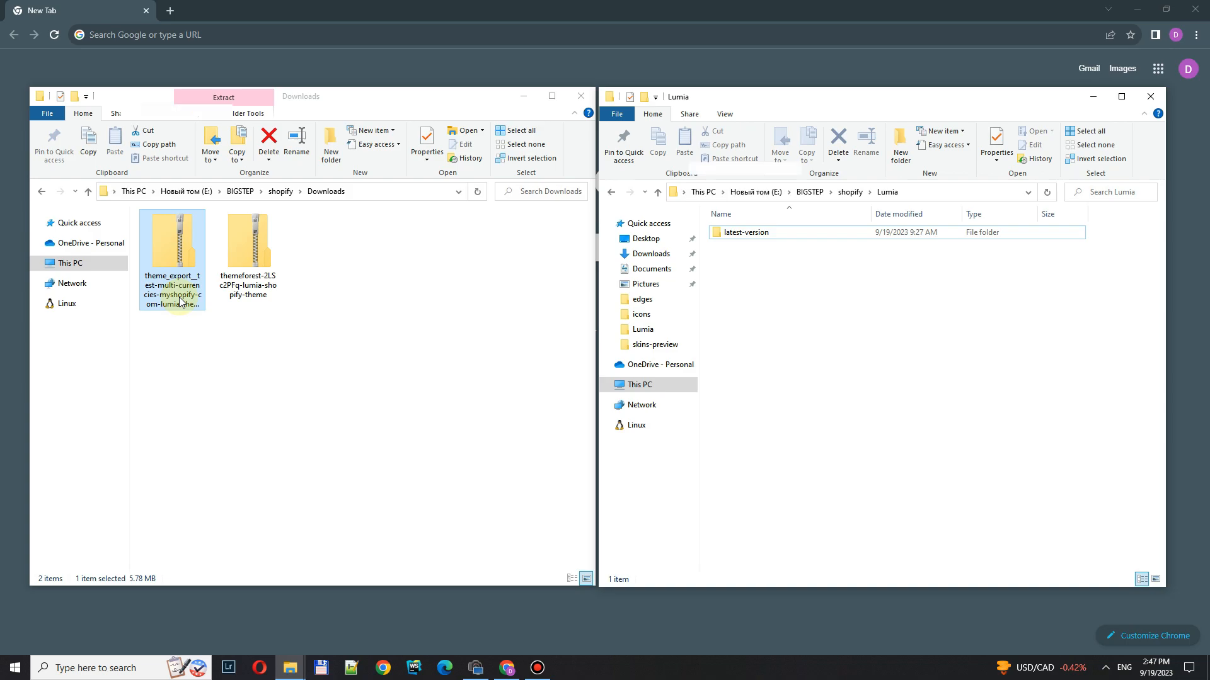
double_click(172, 243)
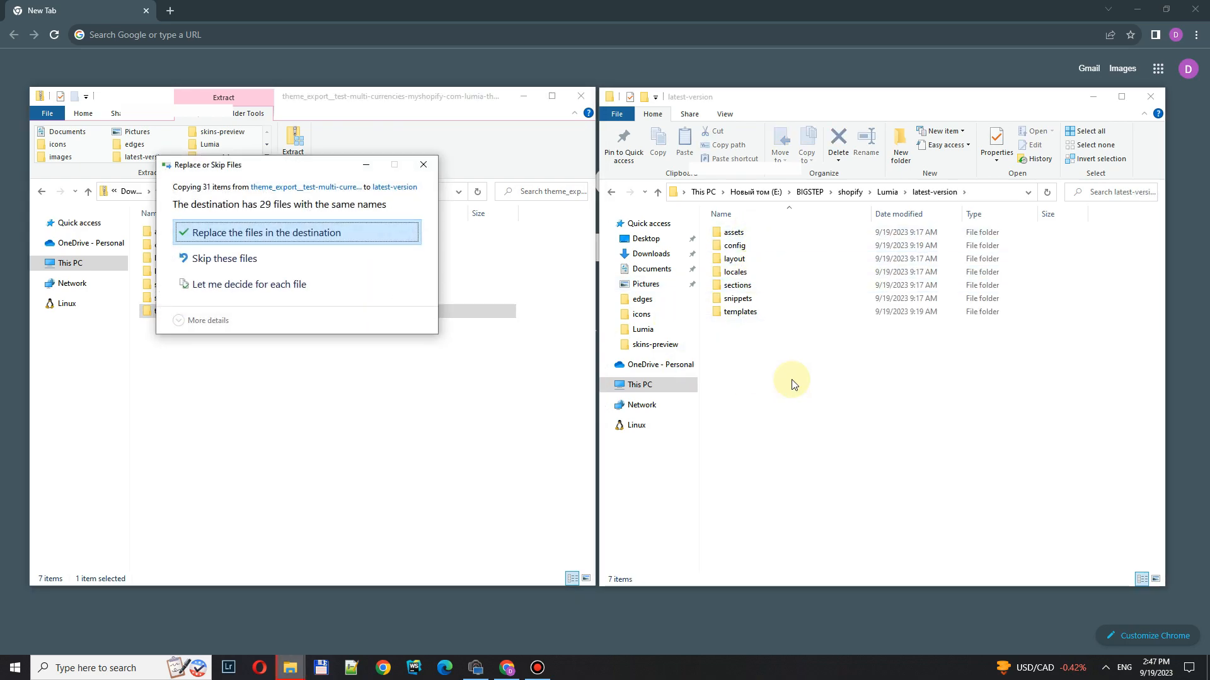
left_click(267, 232)
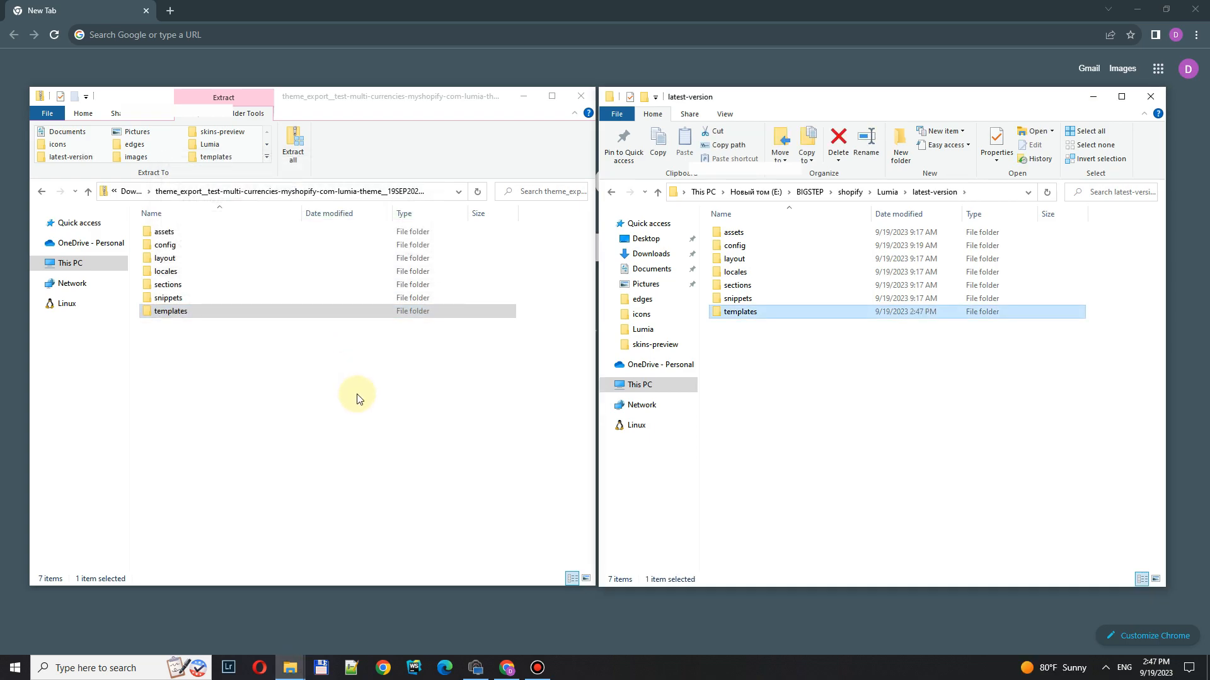
double_click(167, 245)
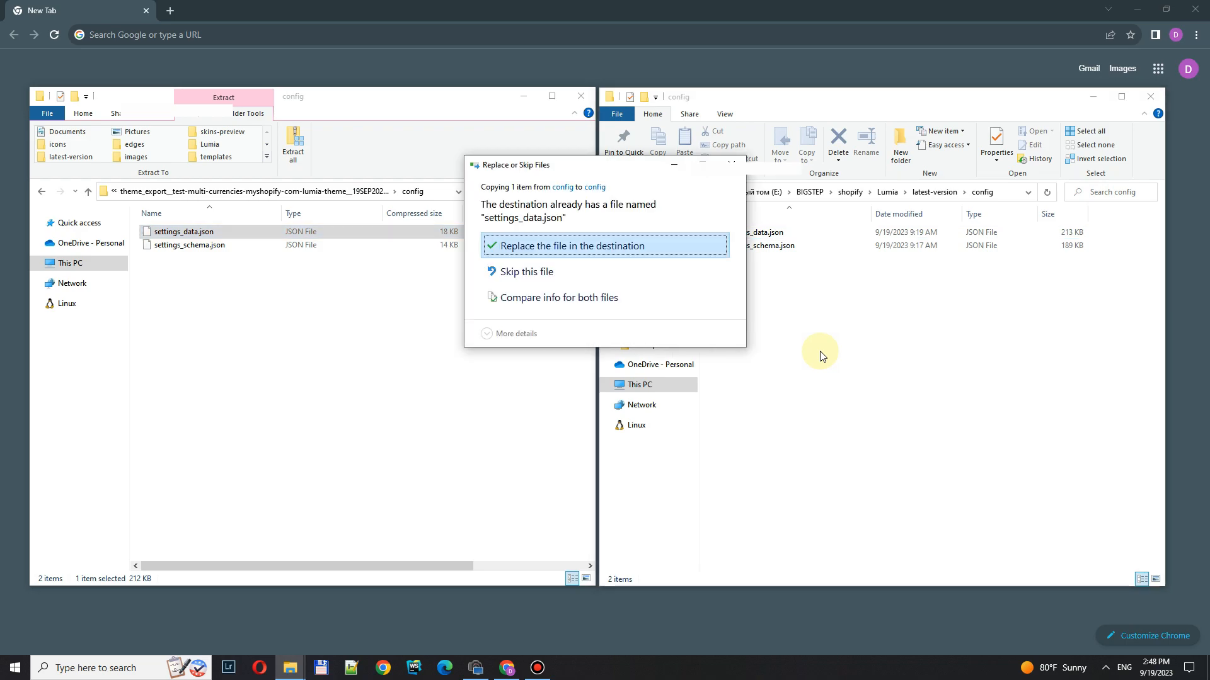
- Overwrite latest-version's settings_data.json with the store export's version
left_click(572, 245)
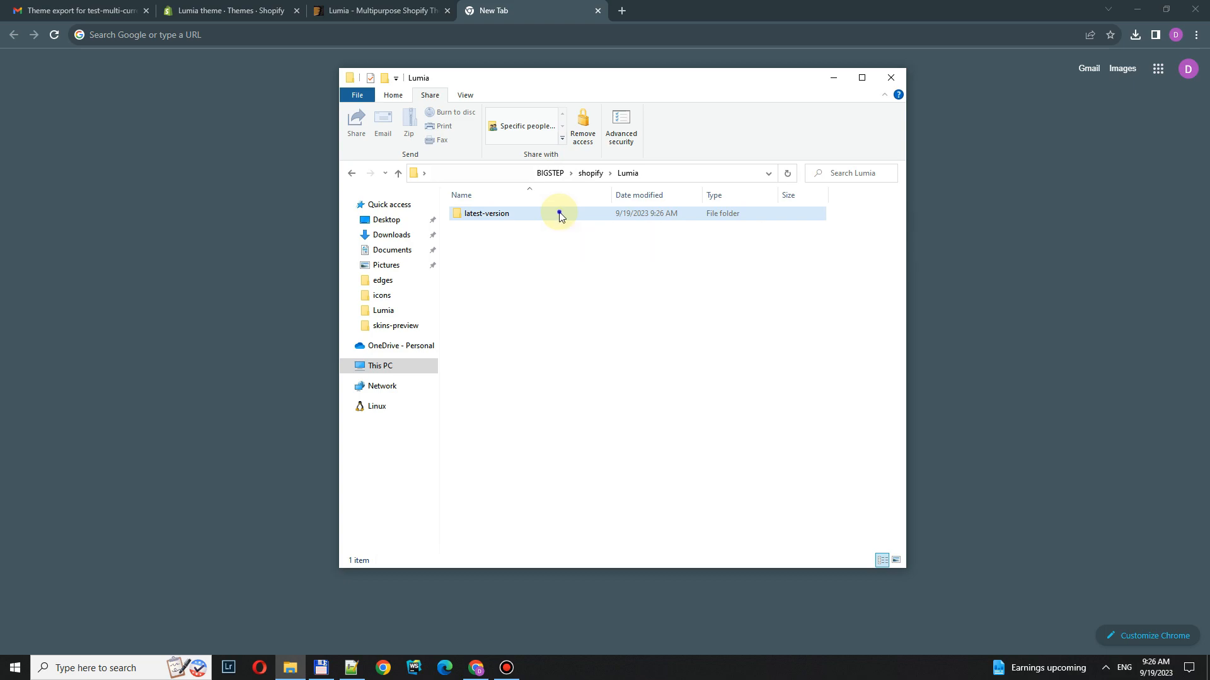
- Zip all seven theme folders in latest-version as lumia-latest-version and place it in Lumia
double_click(488, 213)
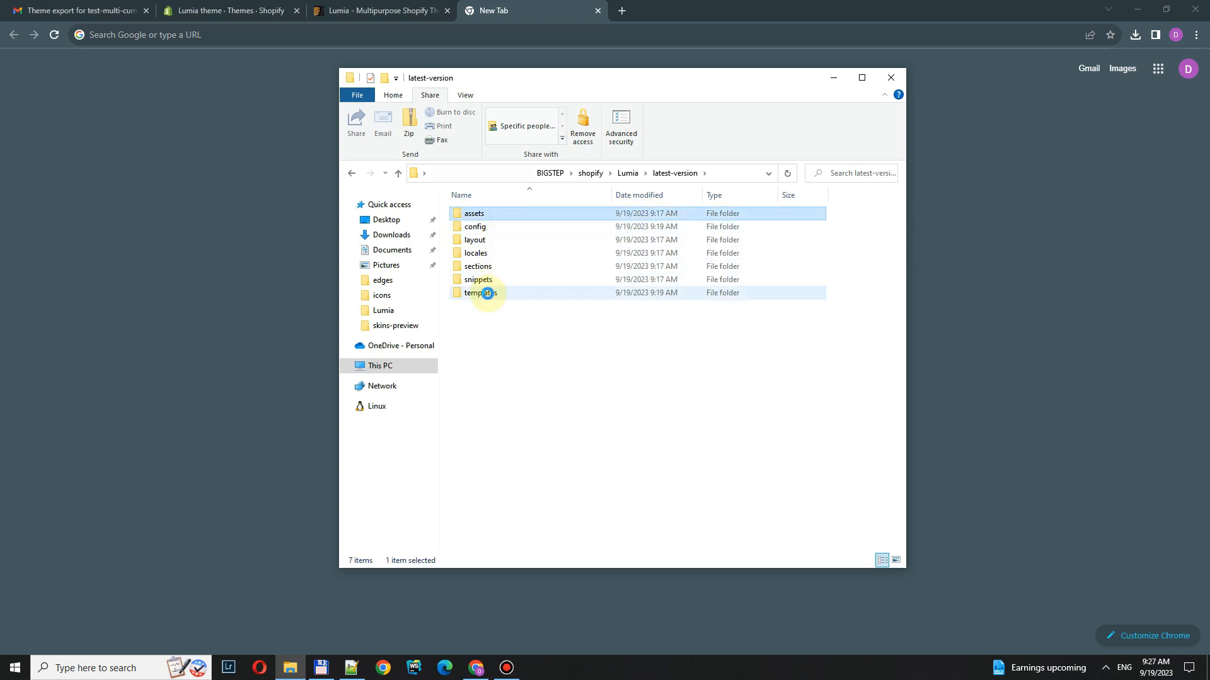
left_click(408, 122)
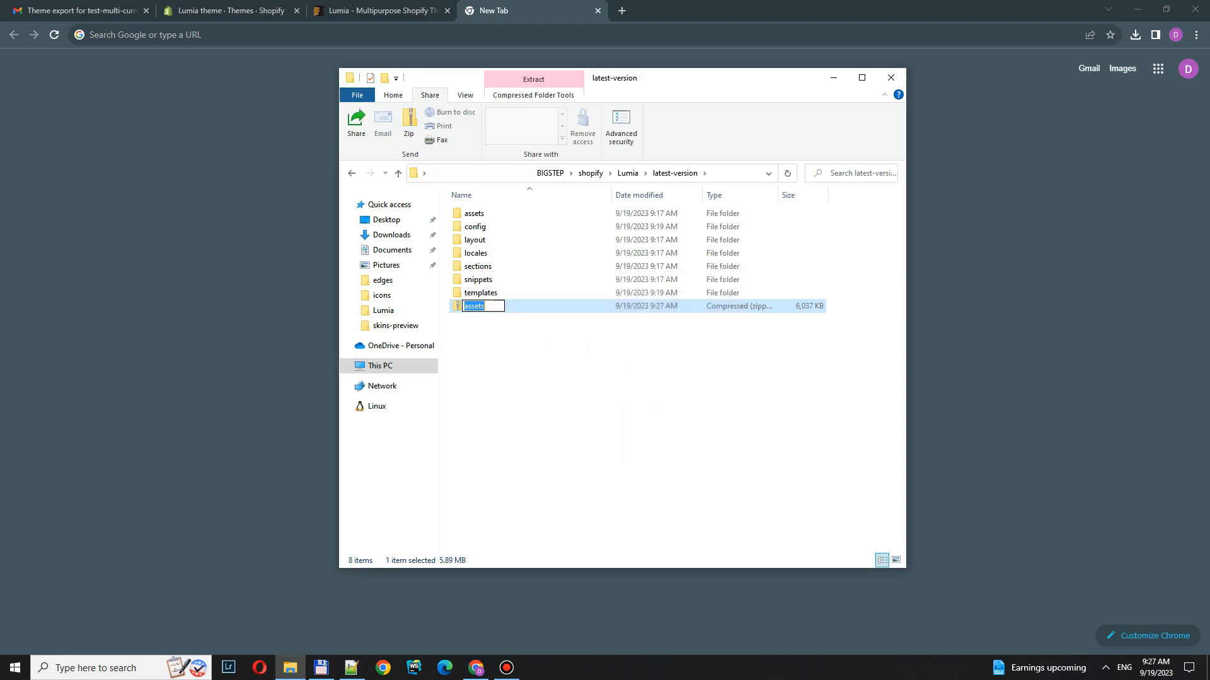
type("lumia-latest-version")
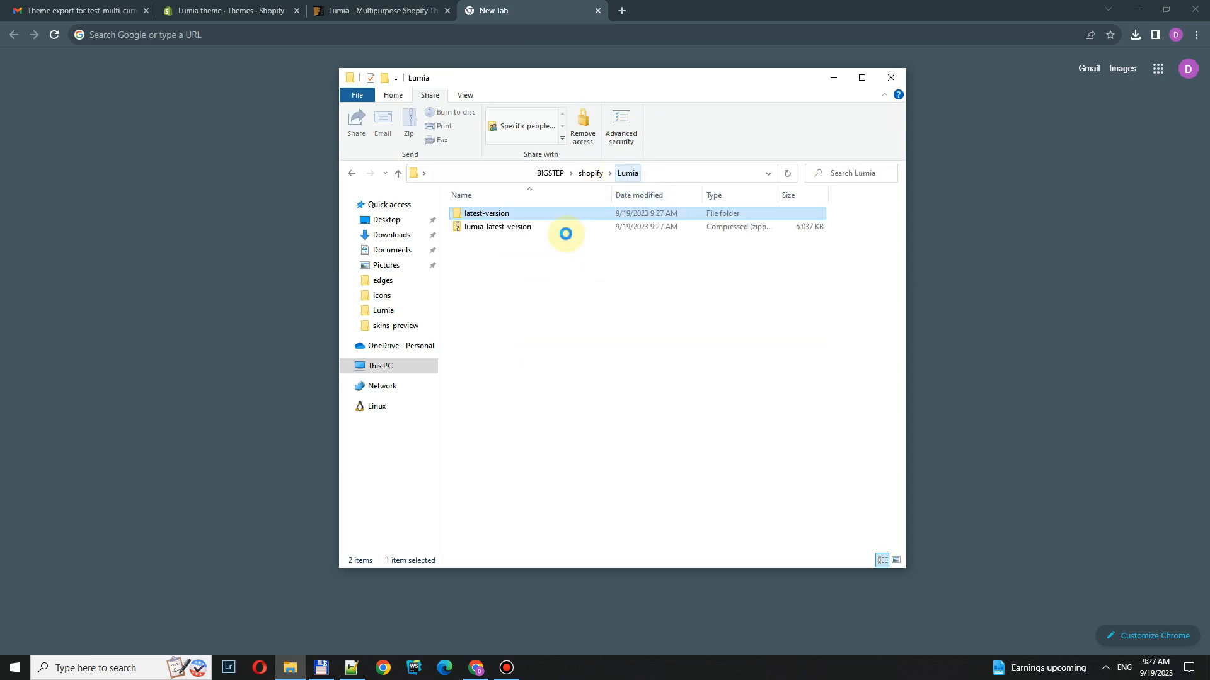
left_click(229, 10)
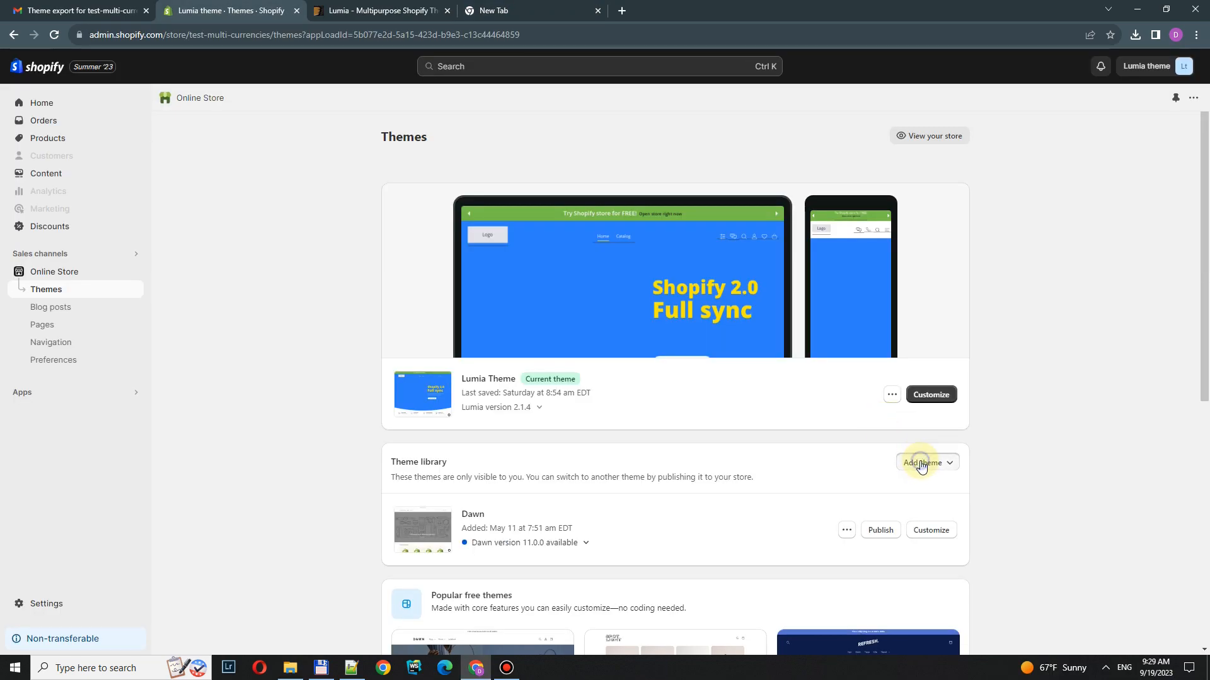
- Choose Add theme > Upload zip file on Shopify's Themes page
left_click(922, 461)
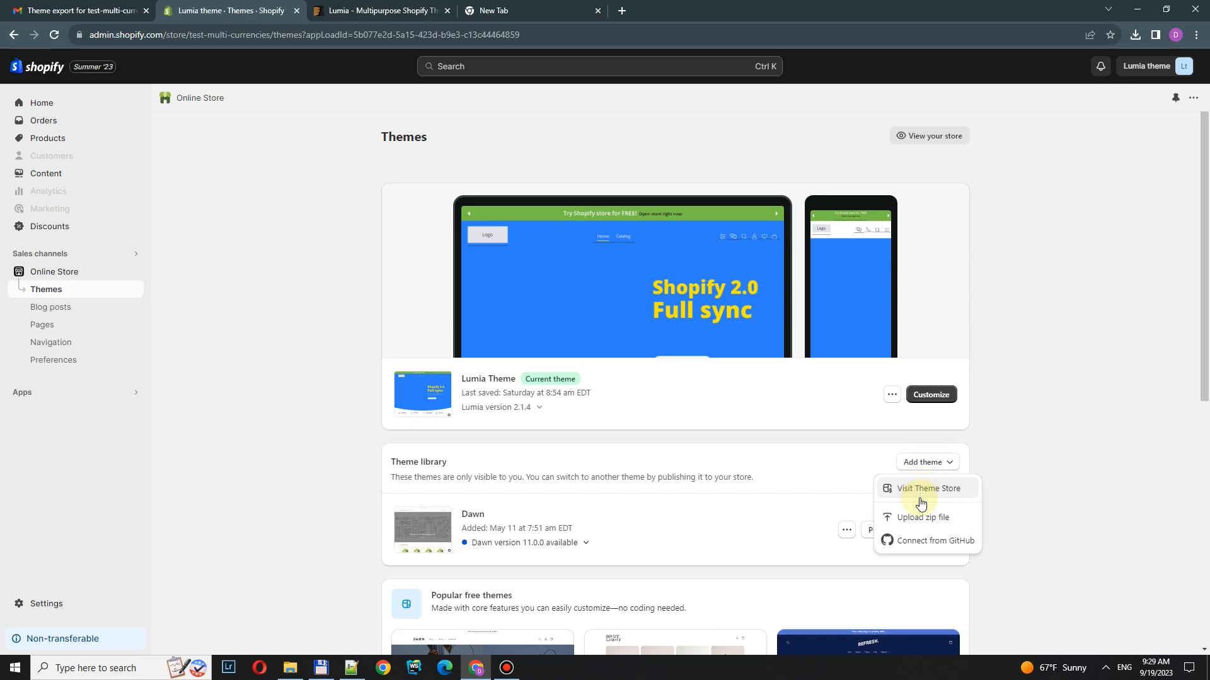
left_click(920, 517)
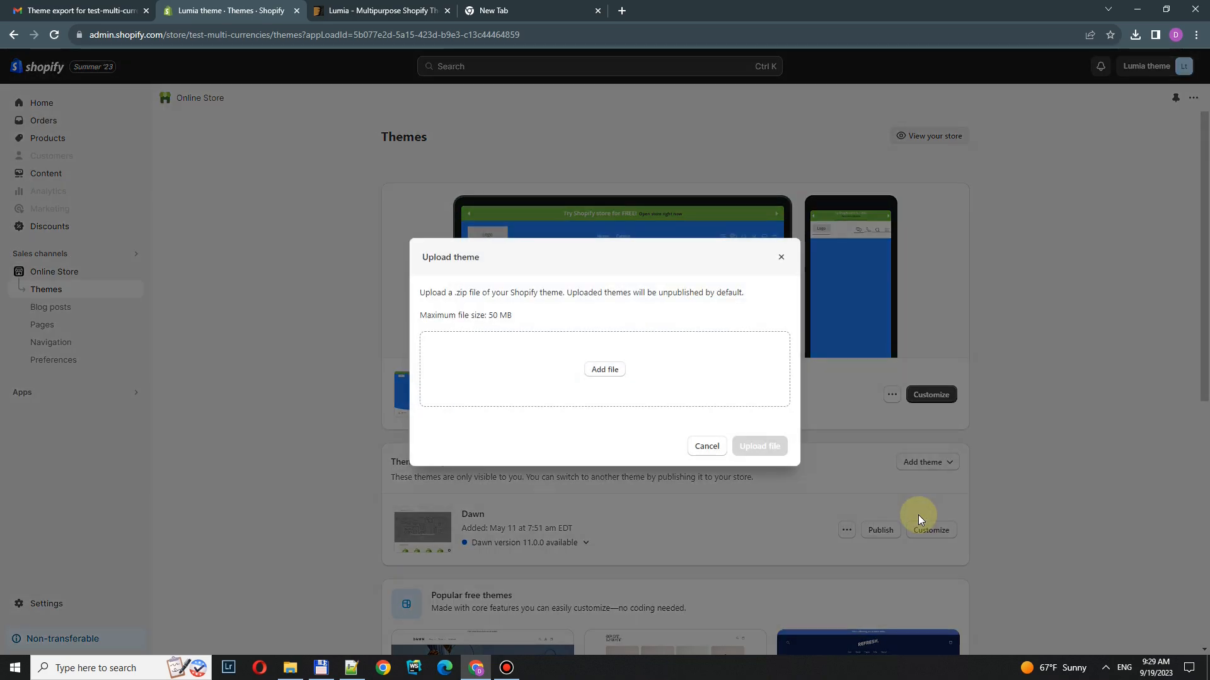